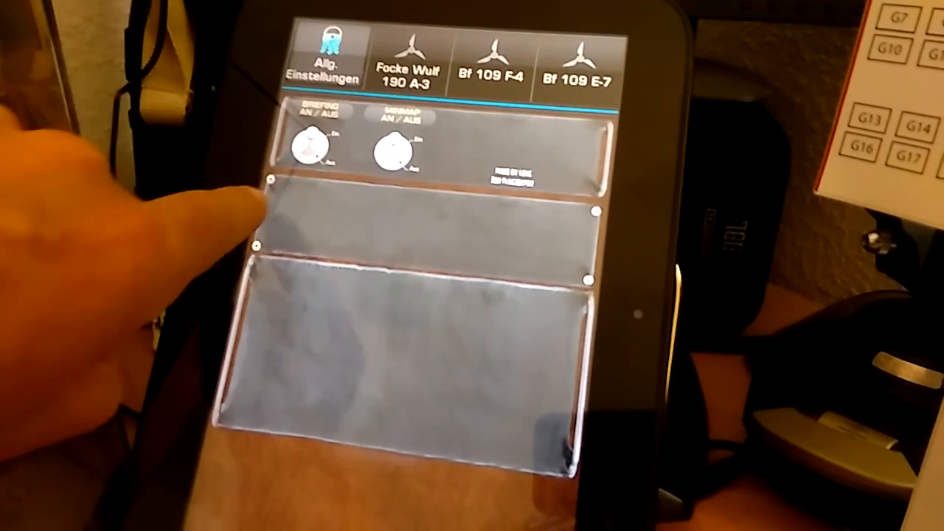
Step: View the Focke Wulf 190 A-3 cockpit tab, then browse the custom grids list
click(403, 60)
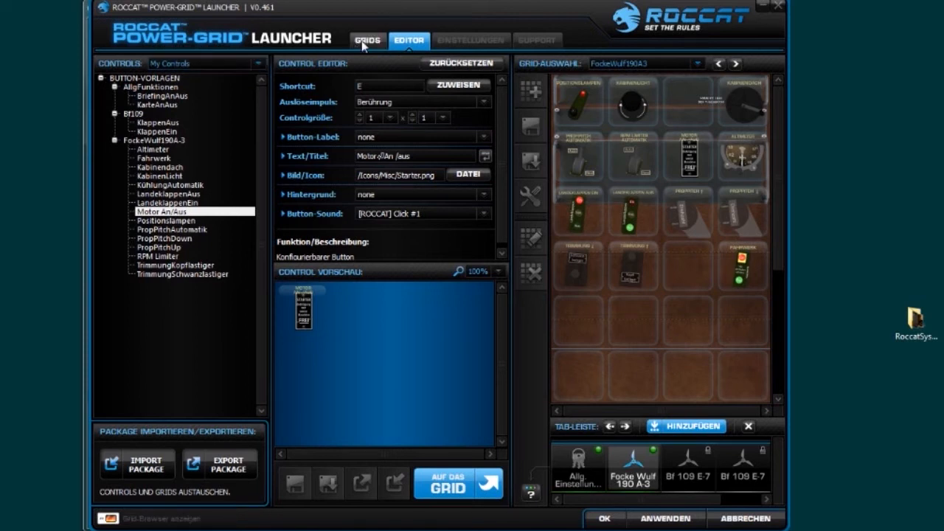
click(367, 41)
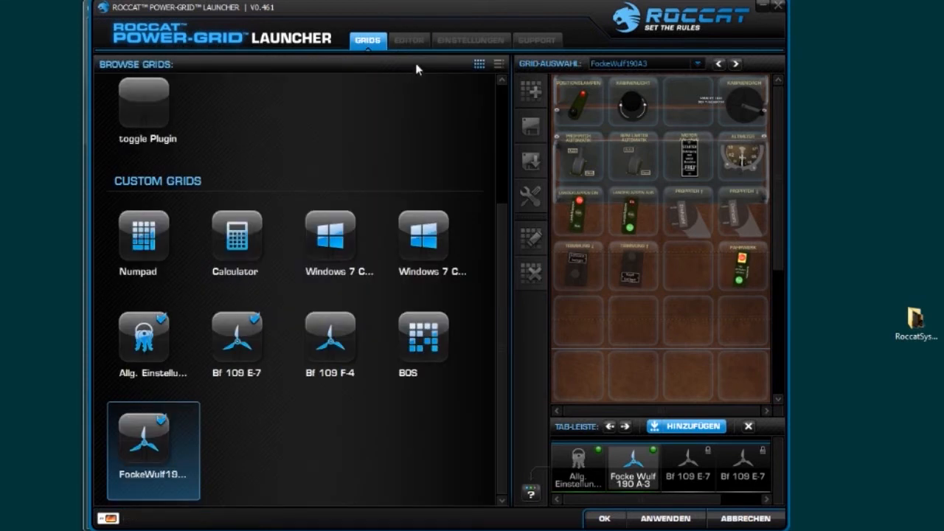
click(415, 39)
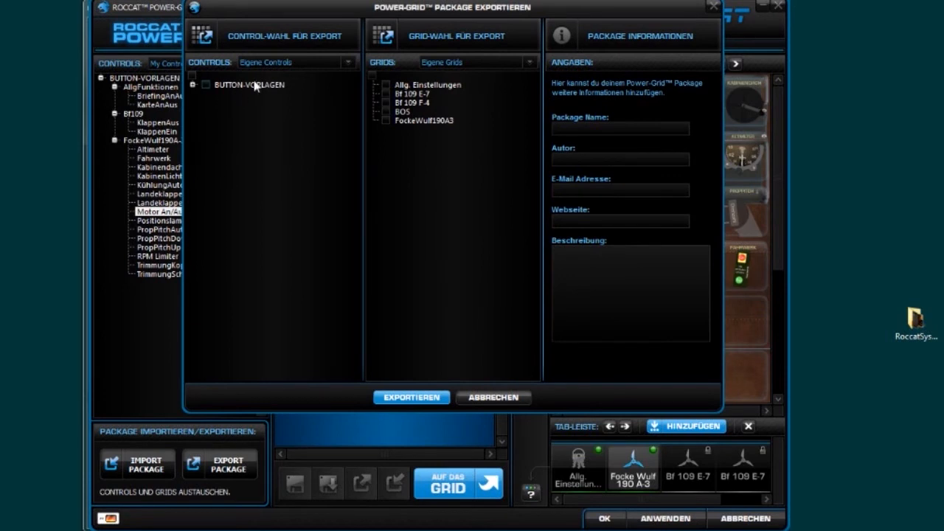
mouse_move(226, 112)
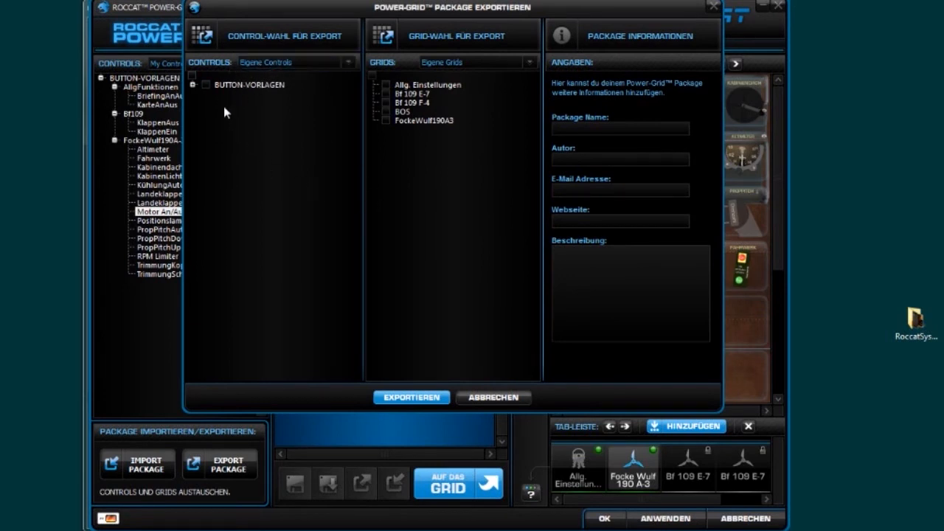
Step: Tick all button templates and the Allg. Einstellungen grid for export, then close the window
click(201, 88)
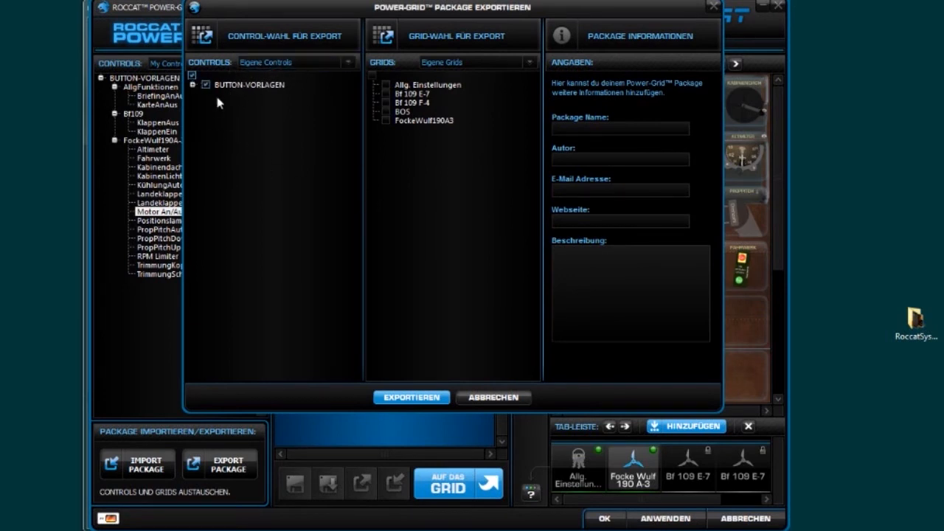
click(203, 84)
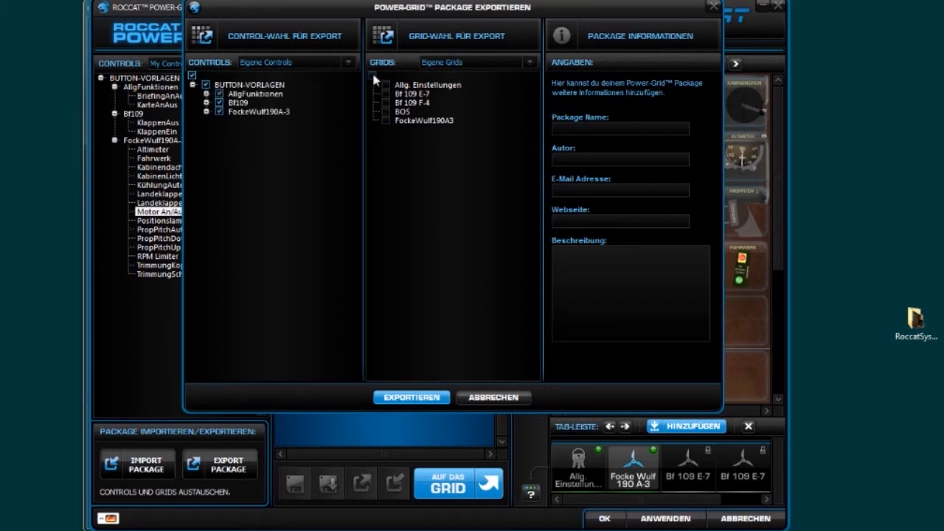
click(376, 77)
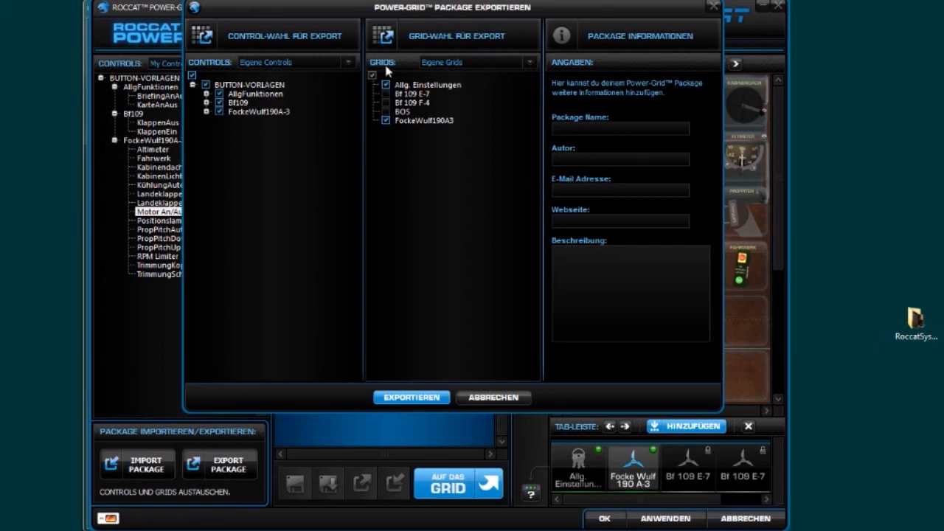
mouse_move(372, 164)
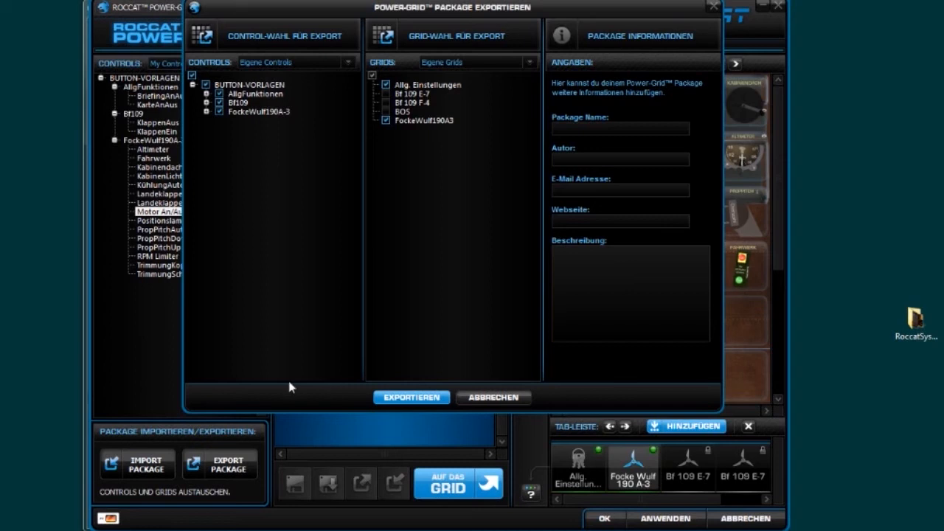
click(493, 398)
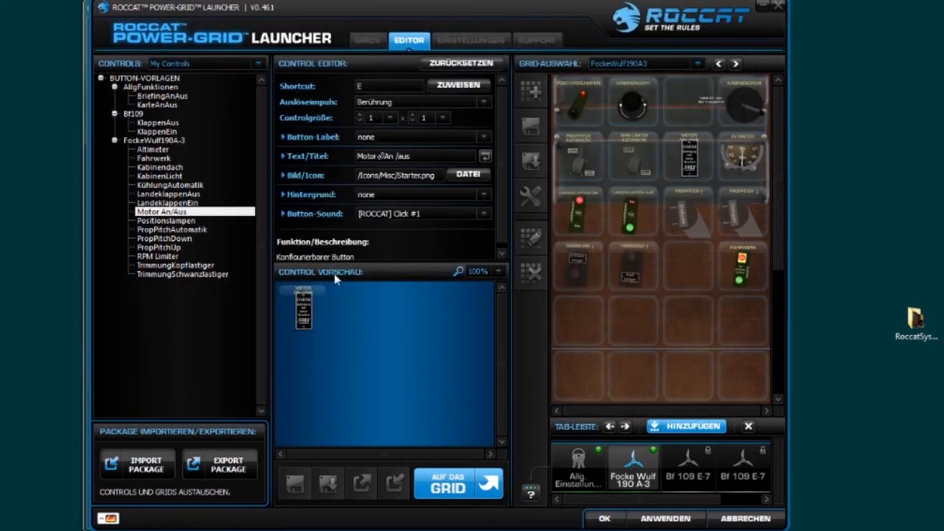
Step: Browse the custom grids list, then return to the control editor
click(367, 40)
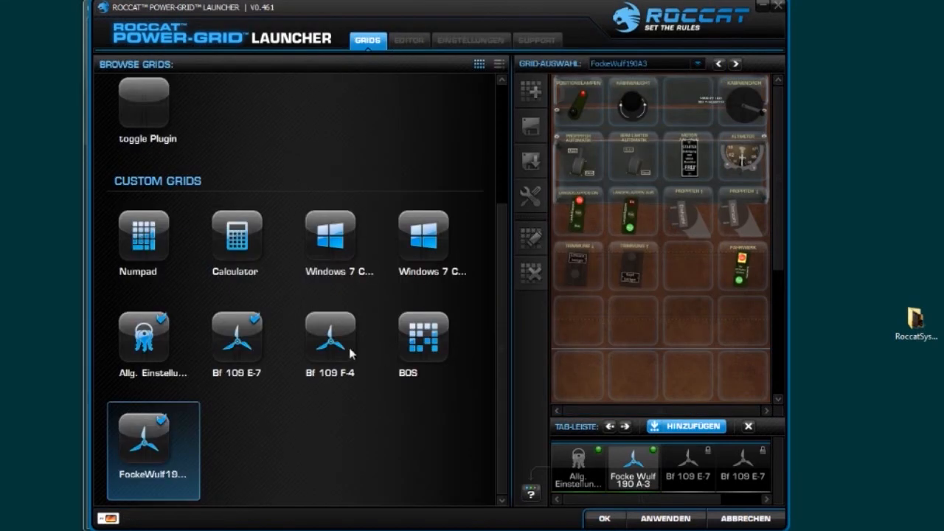
mouse_move(167, 451)
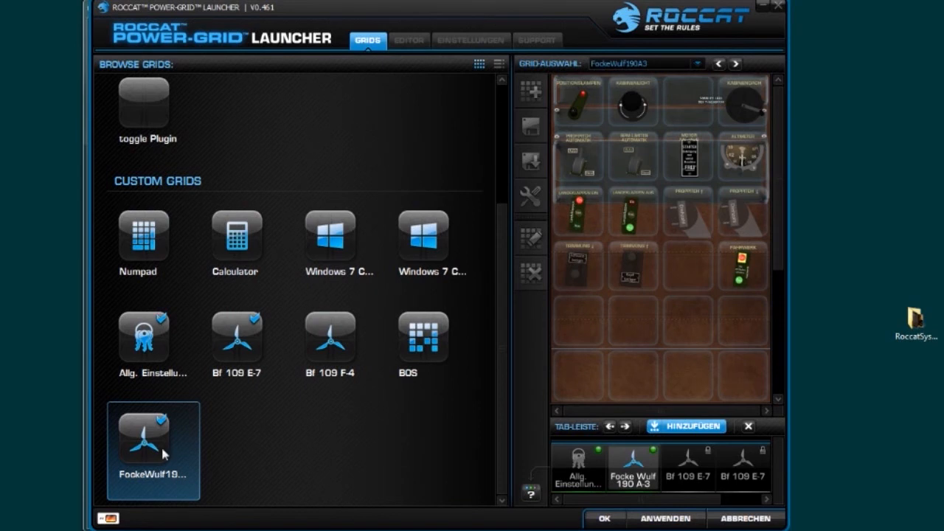
mouse_move(422, 41)
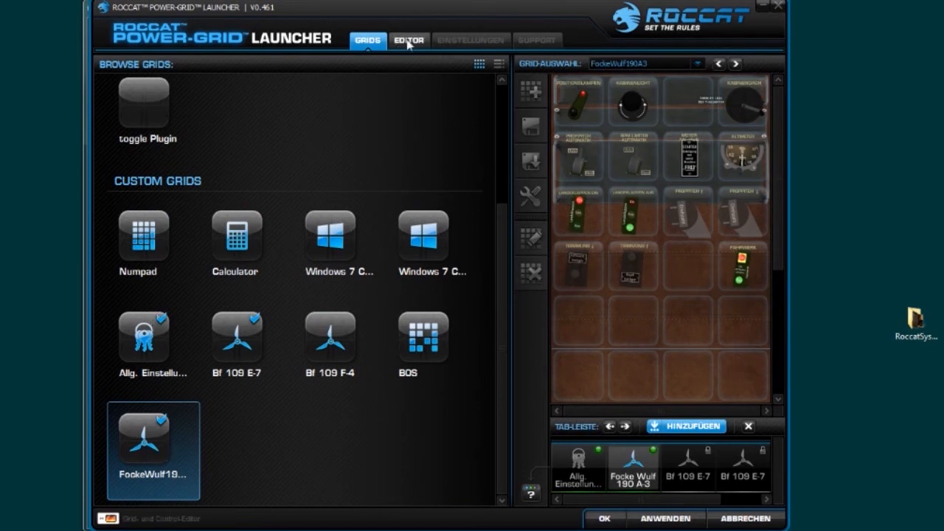
click(411, 40)
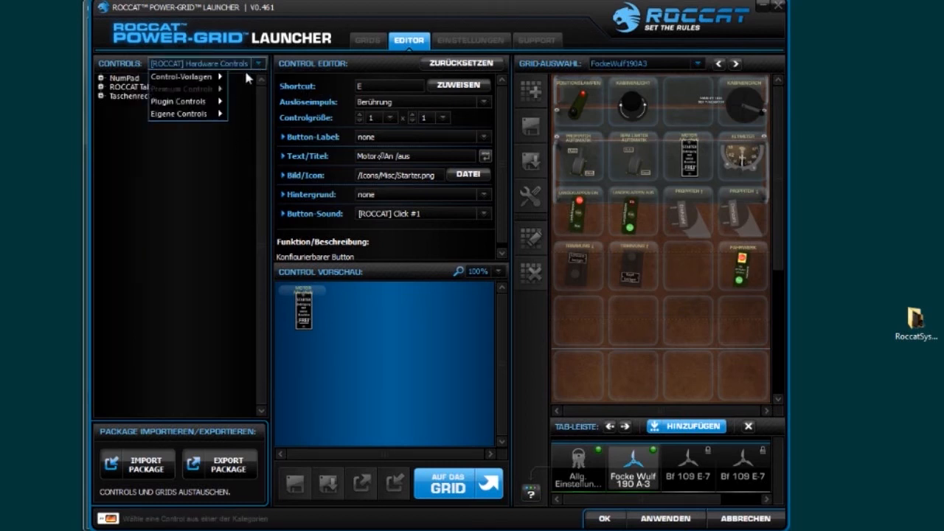
Step: Show Control-Vorlagen, then switch the Controls list to Eigene Controls > My Controls
click(181, 76)
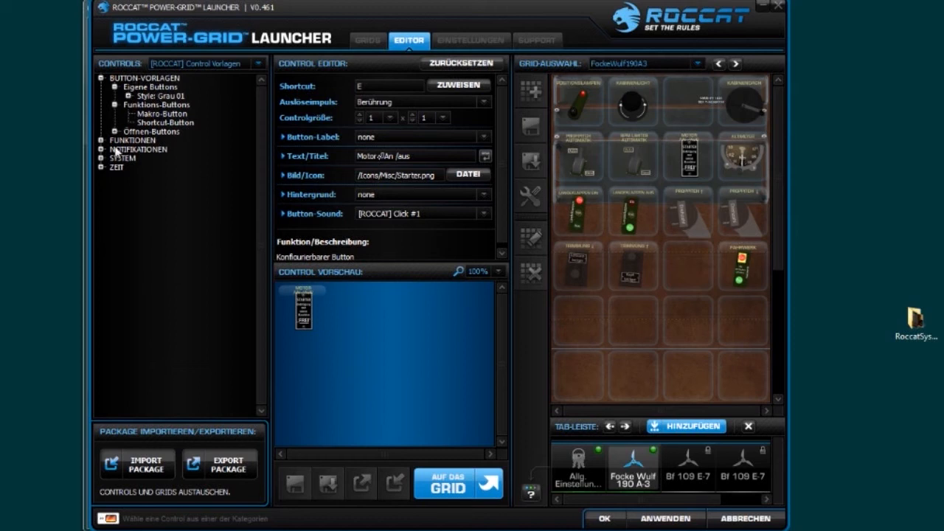
mouse_move(127, 222)
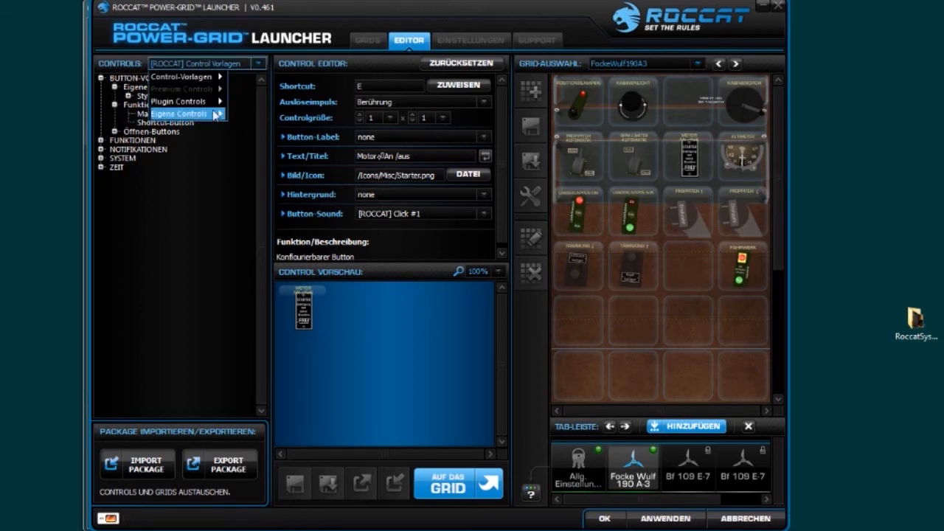
mouse_move(184, 114)
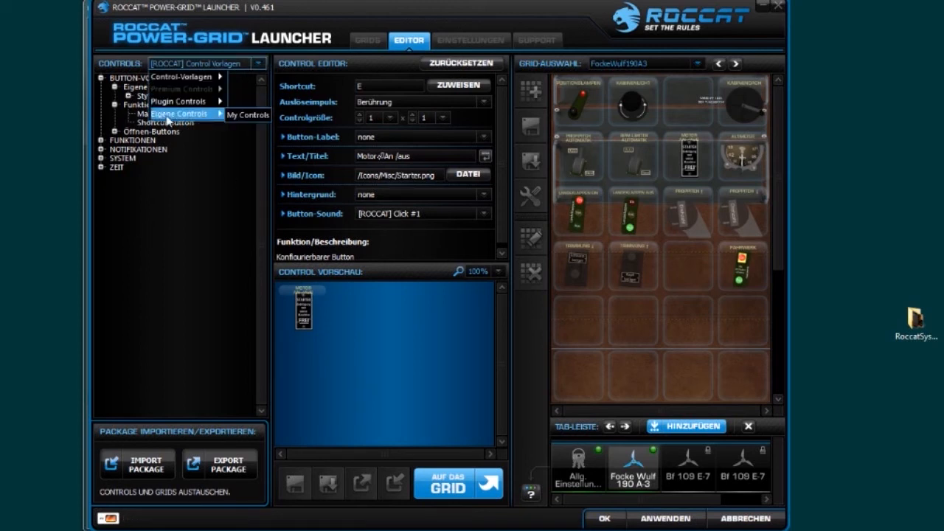
click(248, 115)
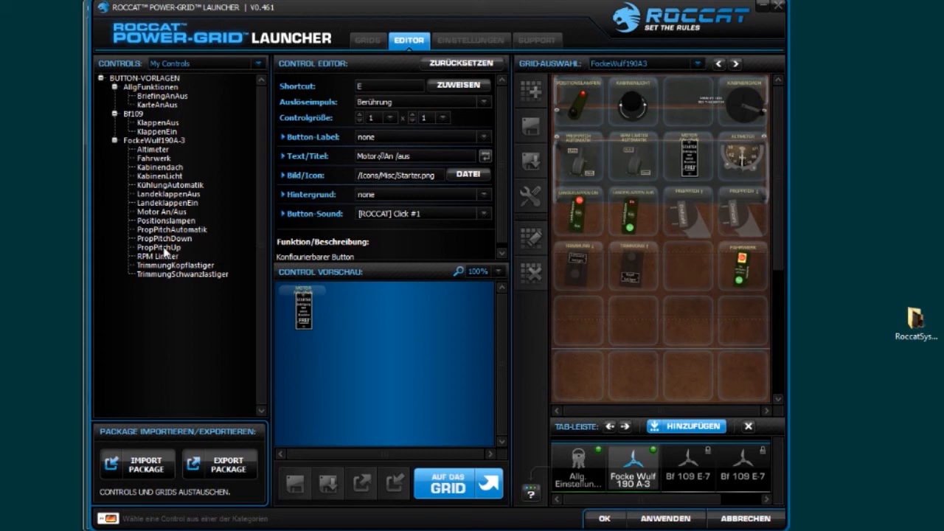
click(150, 247)
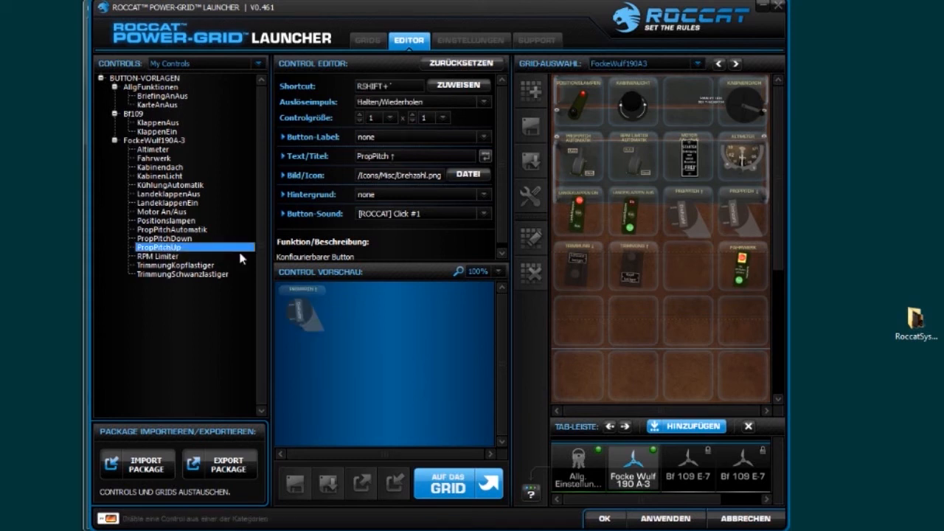
click(162, 212)
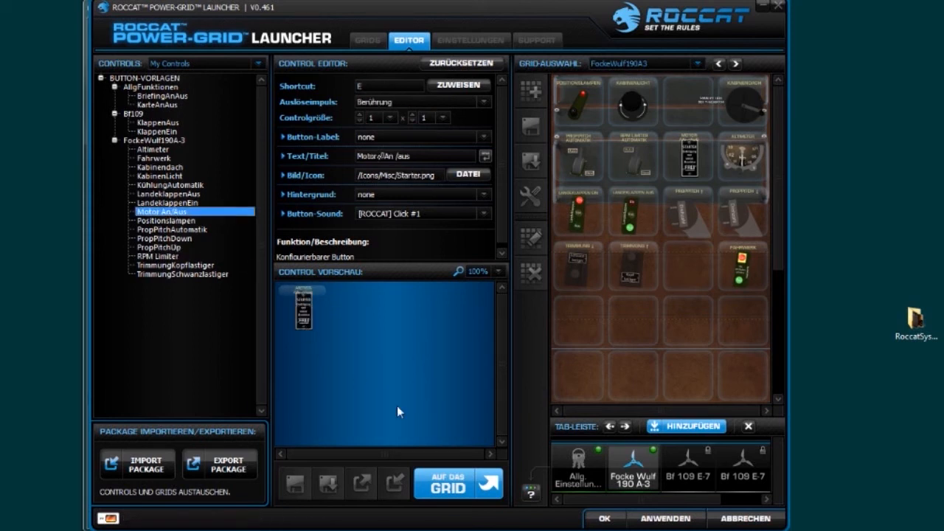
mouse_move(687, 156)
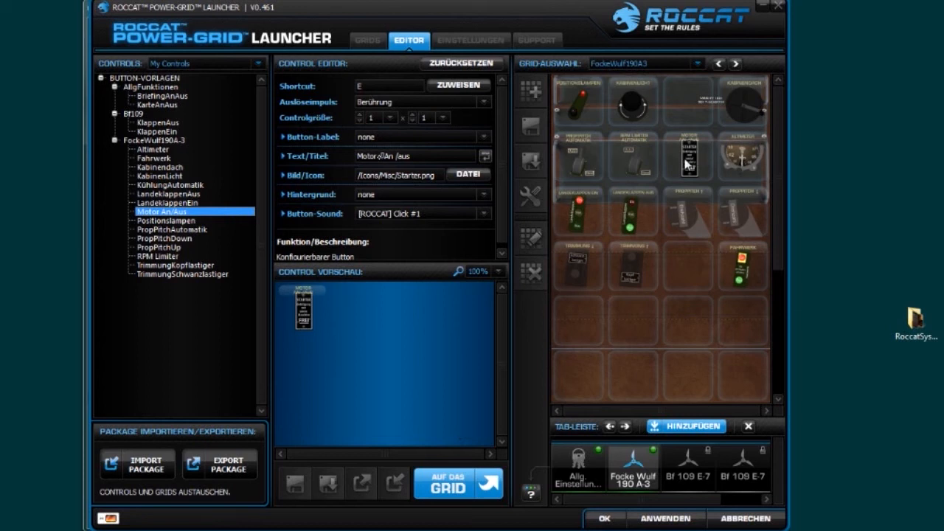
mouse_move(686, 157)
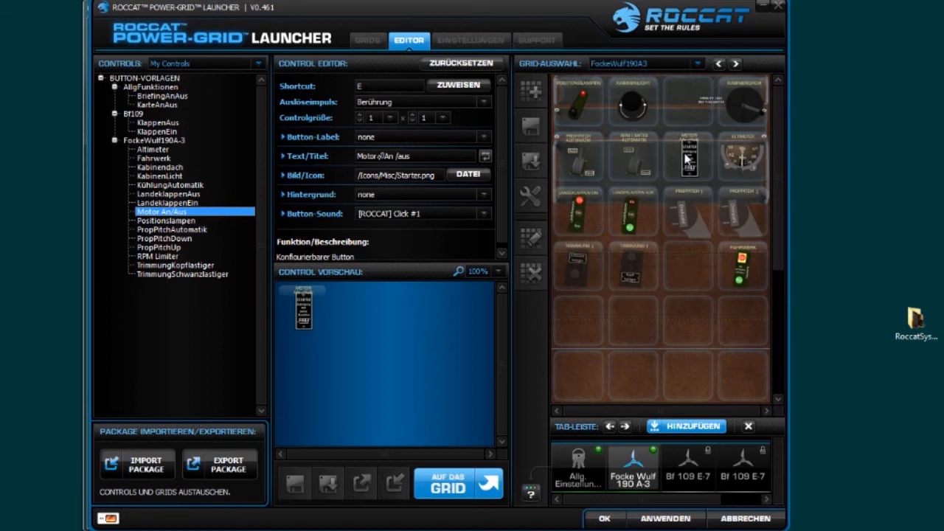
click(689, 155)
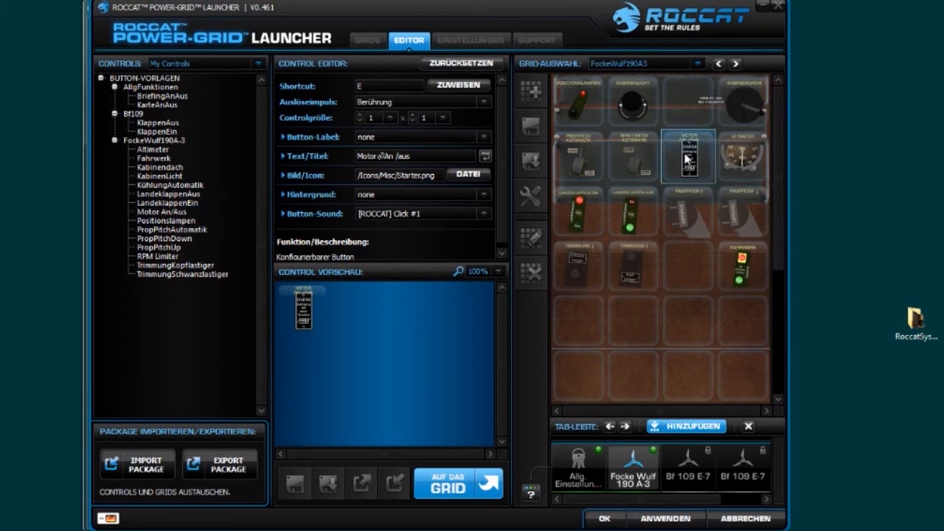